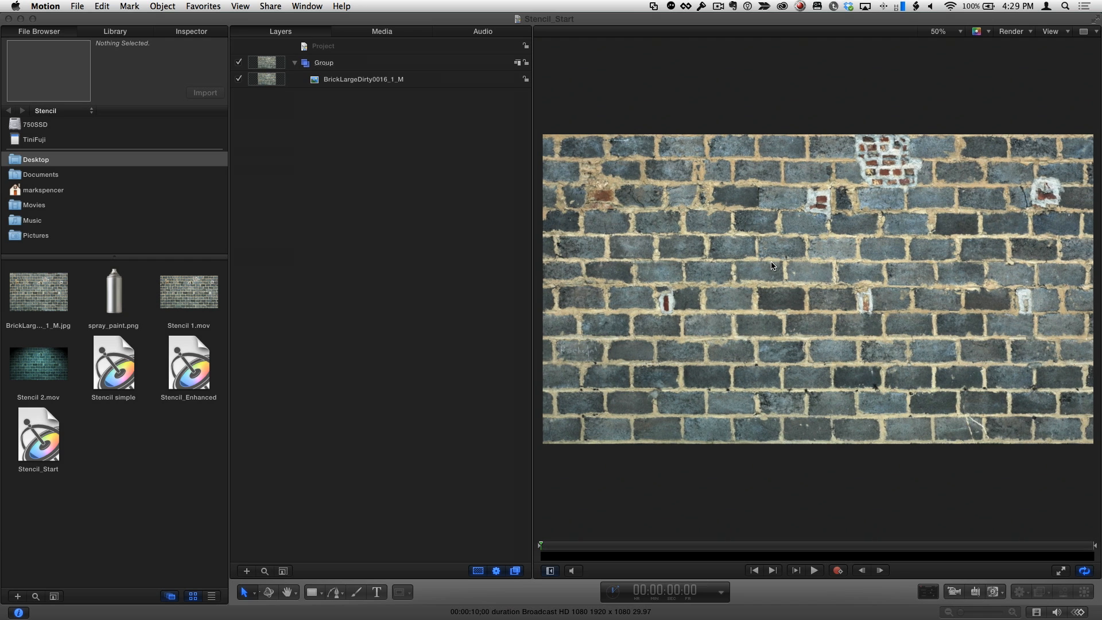
Step: Create a new text layer on the wall reading STENCIL
click(376, 591)
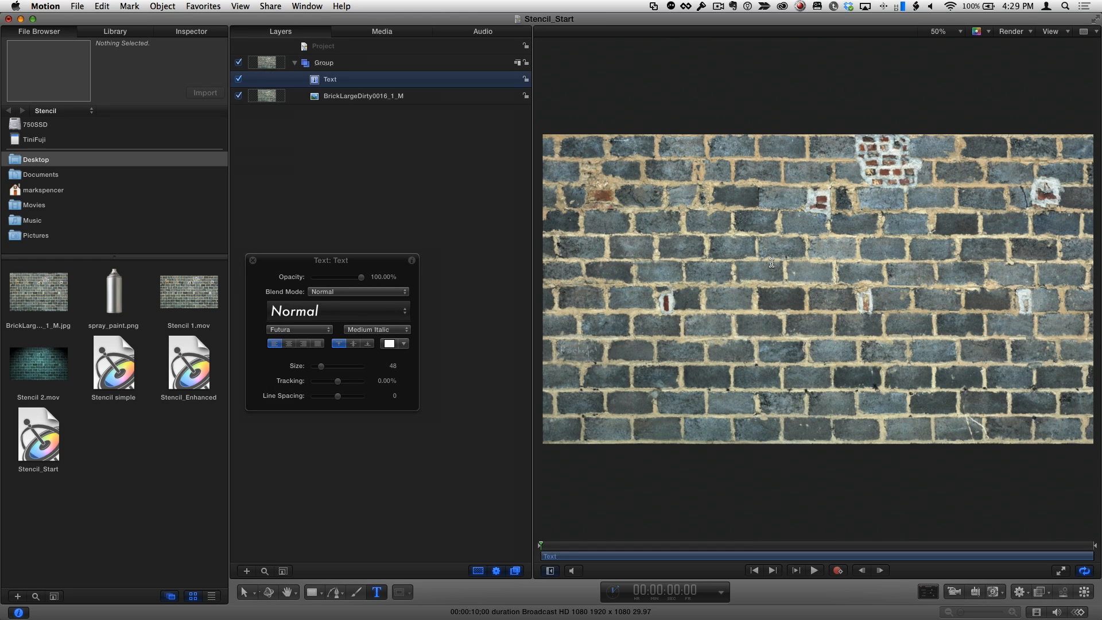
text(STENCIL)
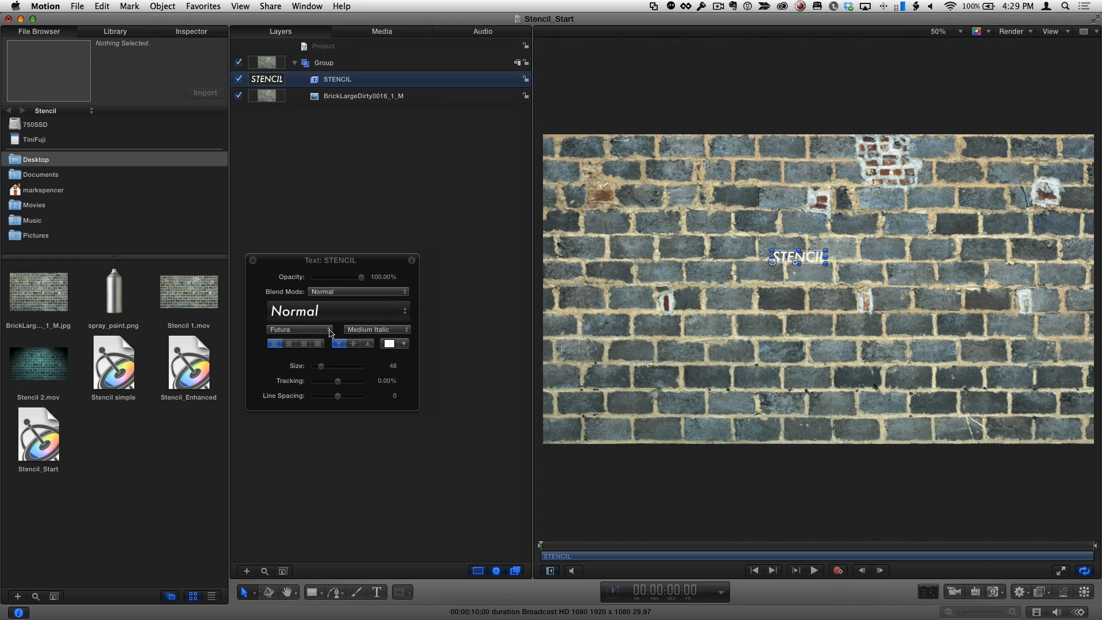
Step: Search the Fonts window for 'stencil' and set the text to Stencil Std Bold at size 288
click(298, 330)
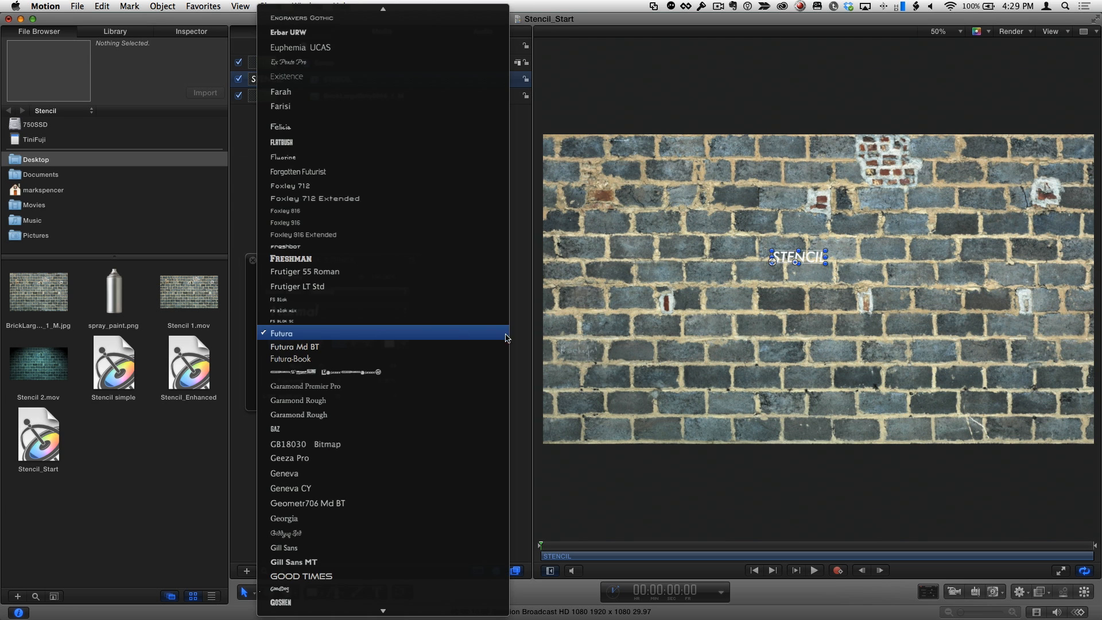
click(281, 332)
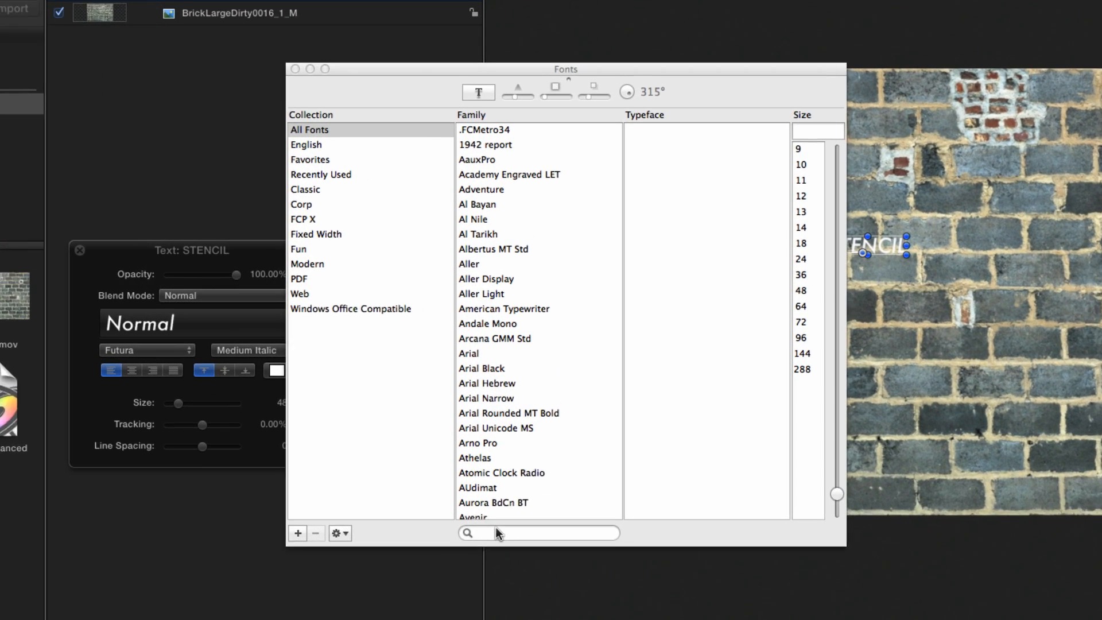
text(s)
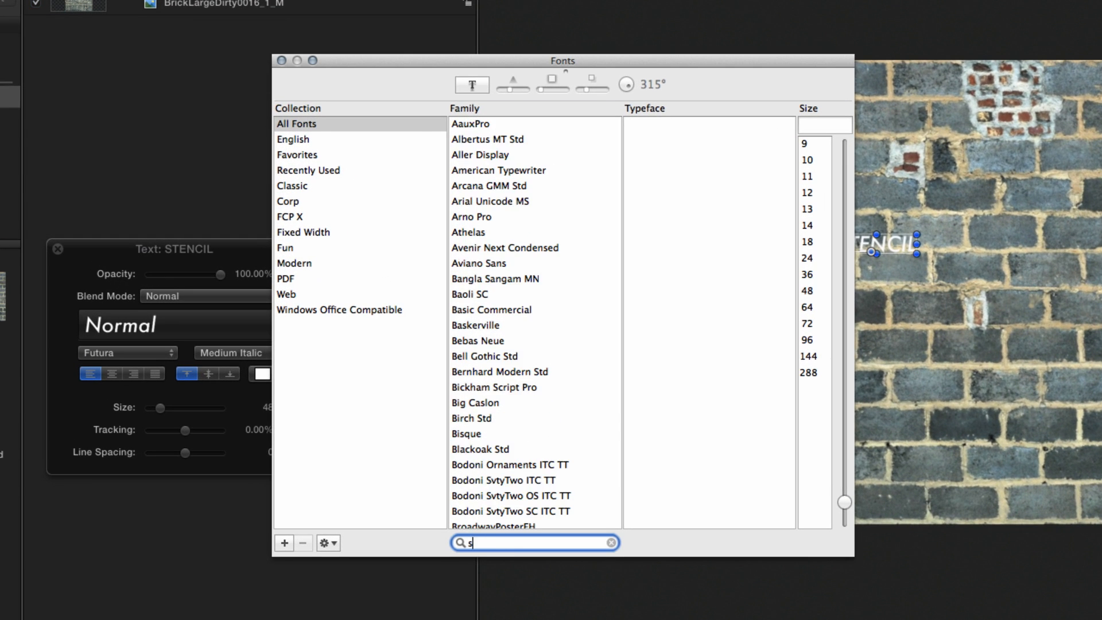
text(tencil)
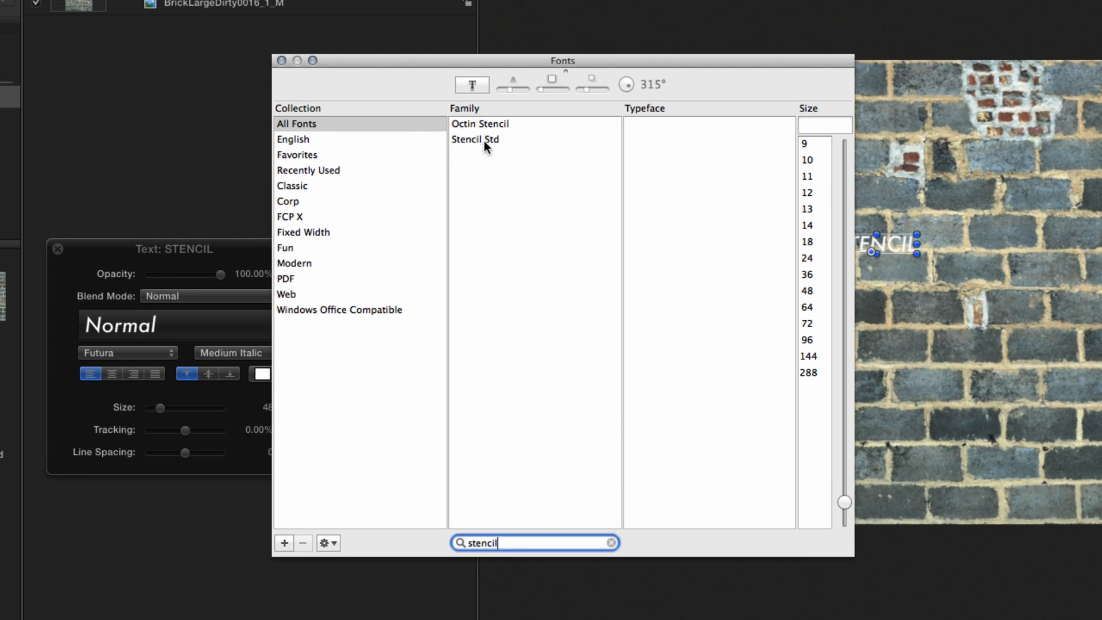
click(807, 372)
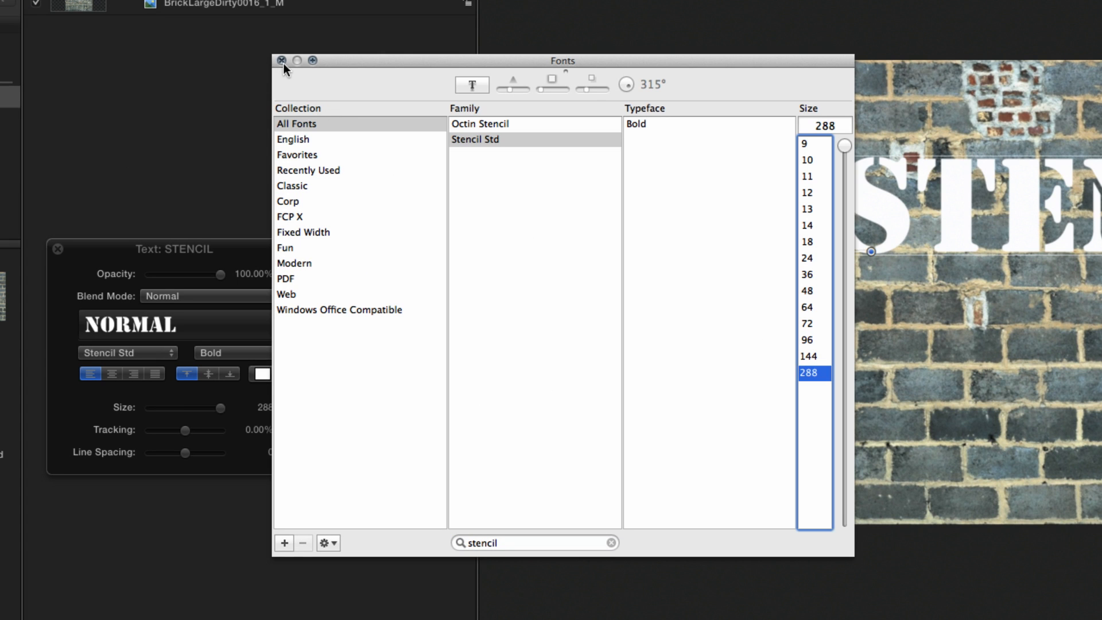
click(280, 60)
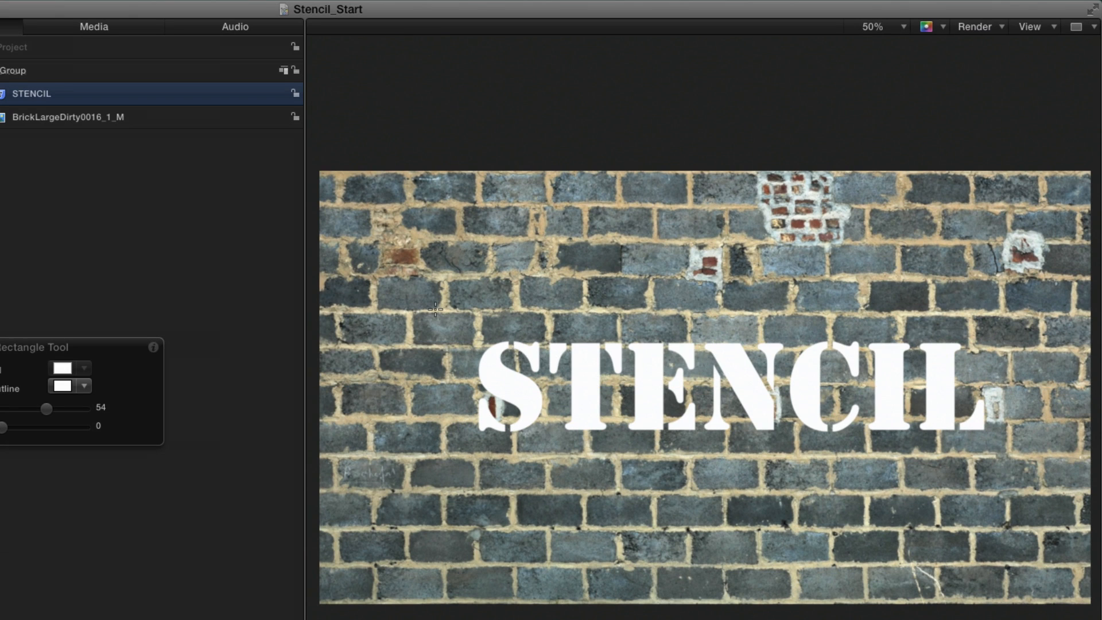
Step: Draw a rectangle framing the STENCIL word, with no outline and a pale yellow fill
drag(433, 307, 1029, 459)
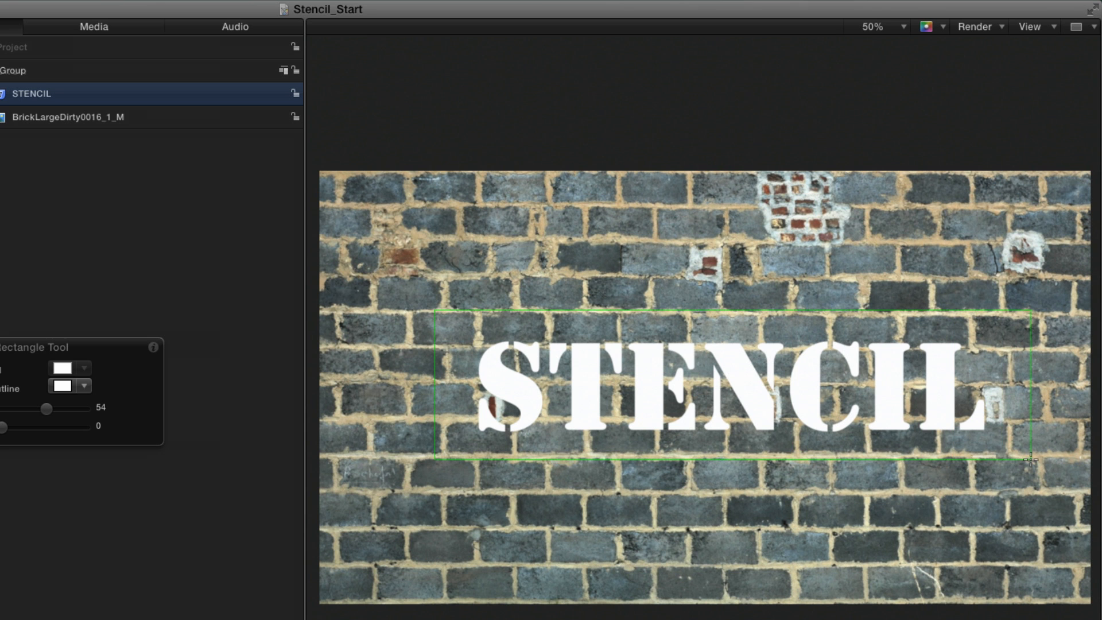
drag(440, 312, 1029, 460)
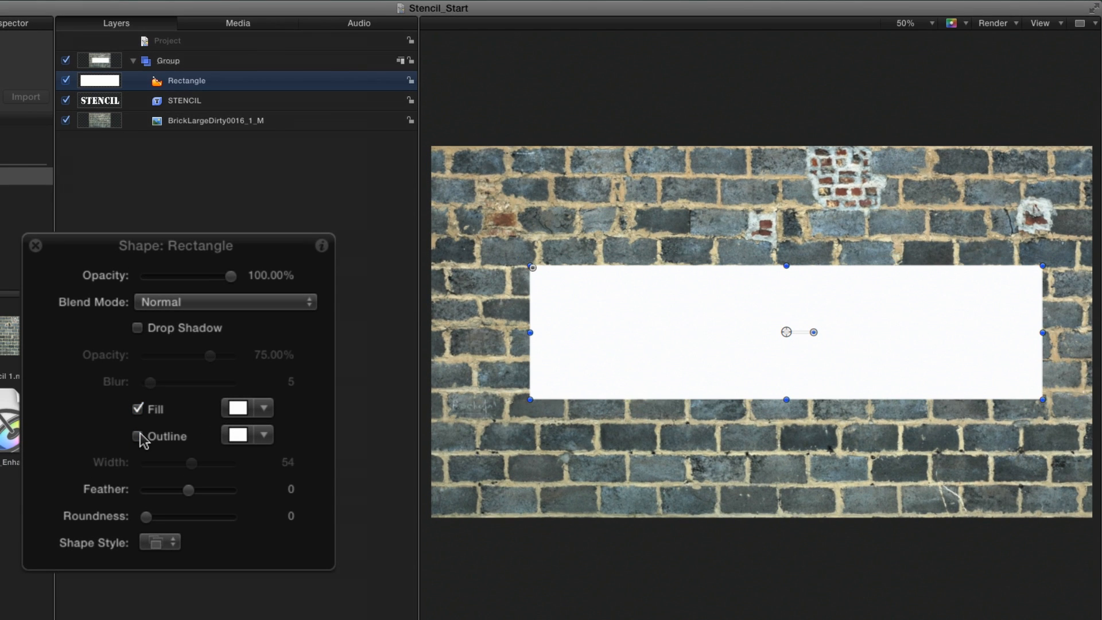
click(239, 408)
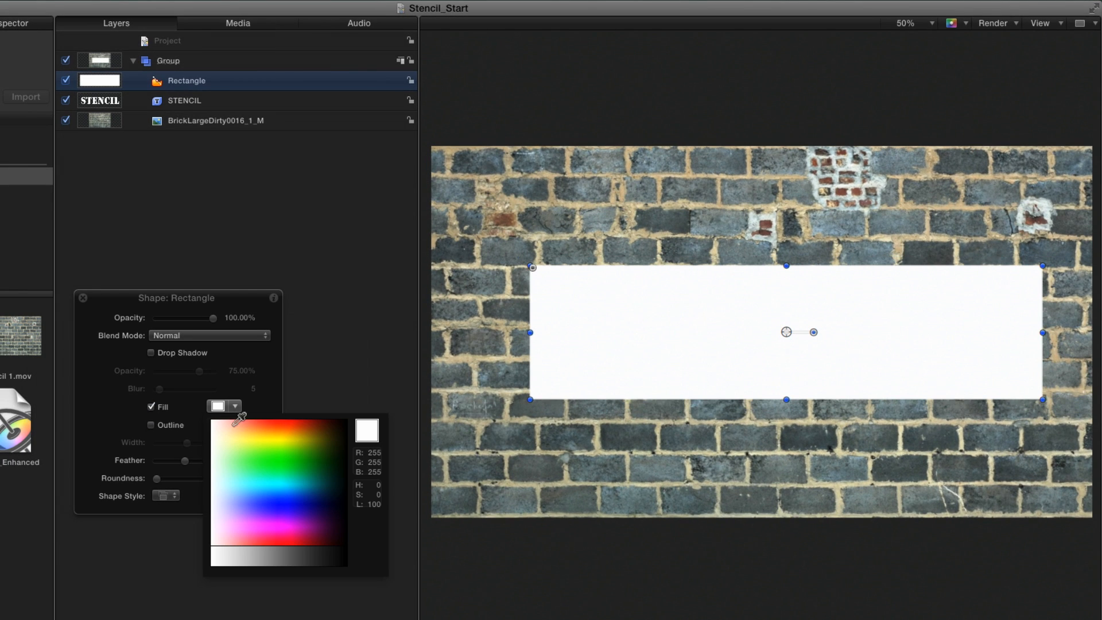
click(236, 439)
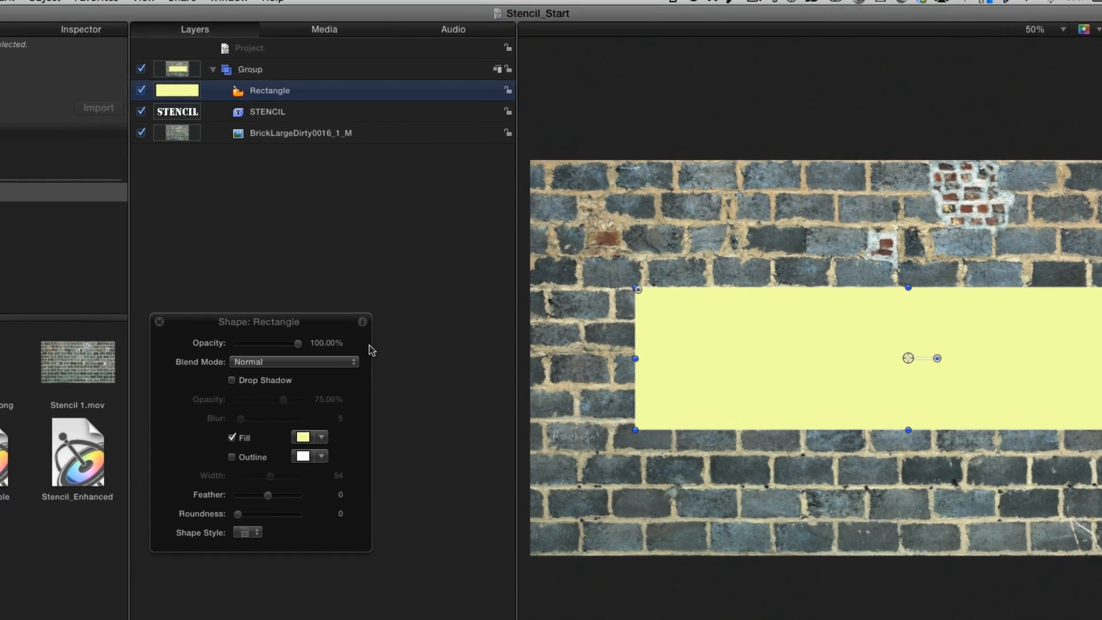
Step: Add an image mask from the STENCIL text to the rectangle and invert it so letters are cut out
click(243, 9)
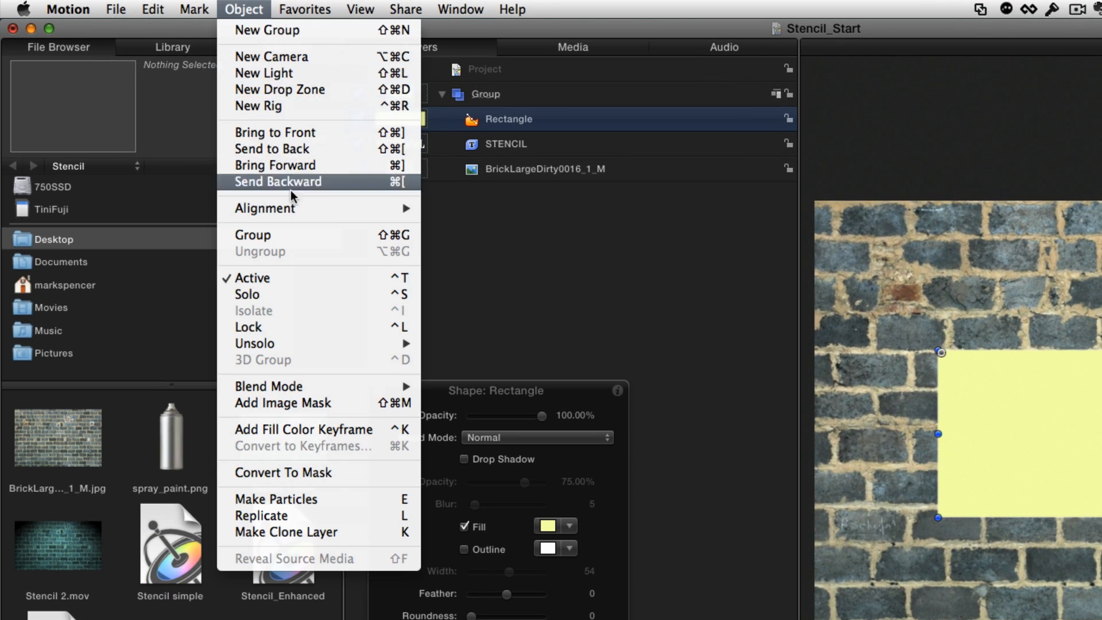
click(282, 401)
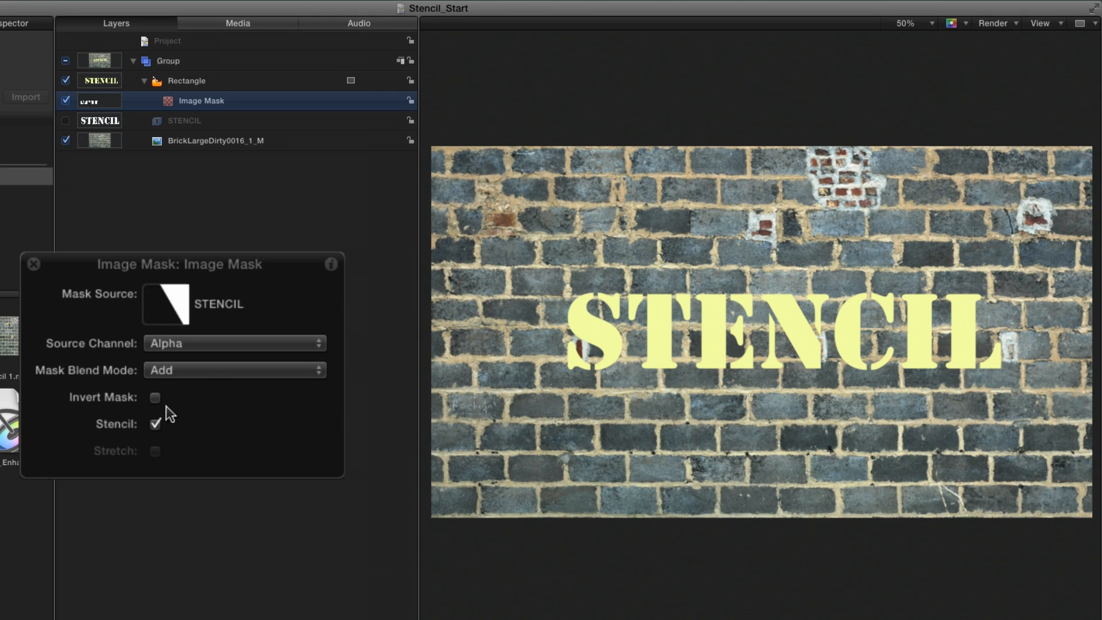
click(155, 397)
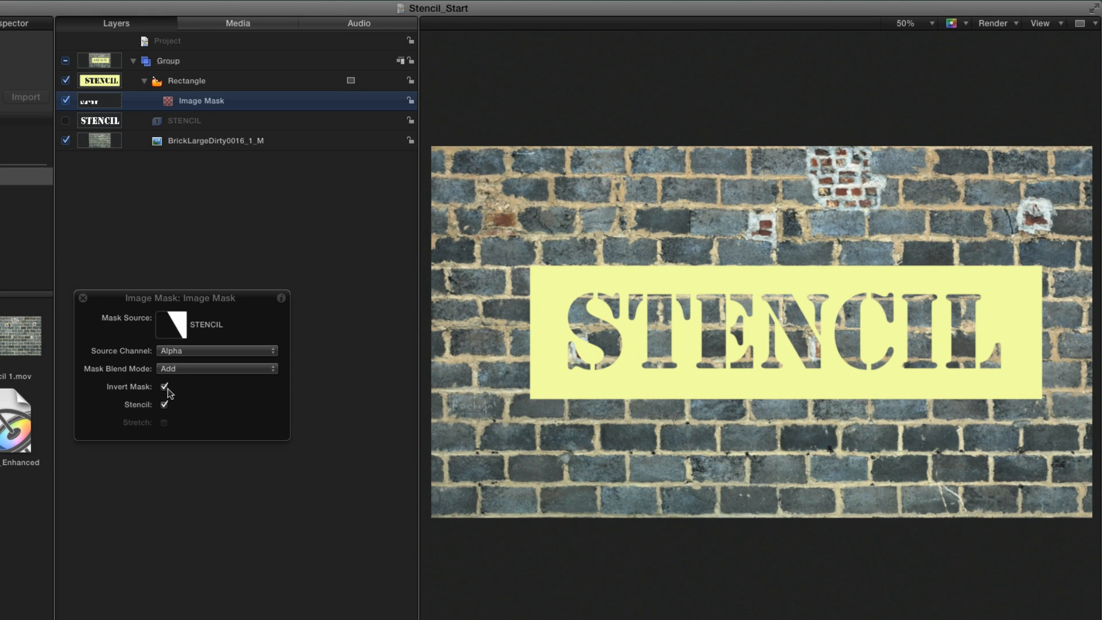
Step: Add a drop shadow to the yellow stencil rectangle and begin a Bezier shape over the letters
click(185, 80)
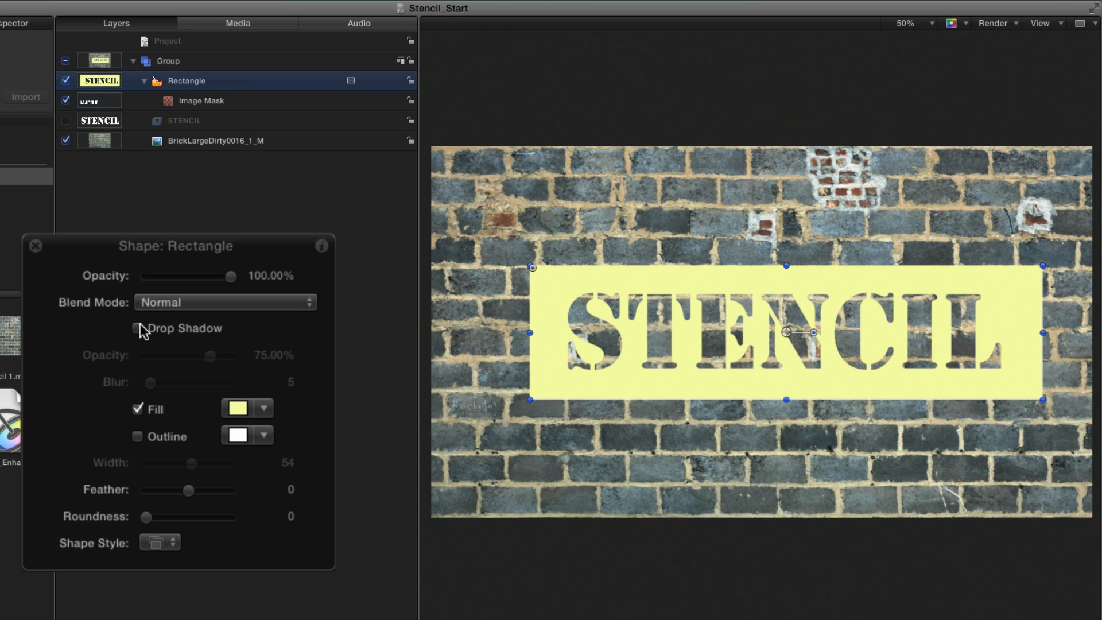
click(137, 327)
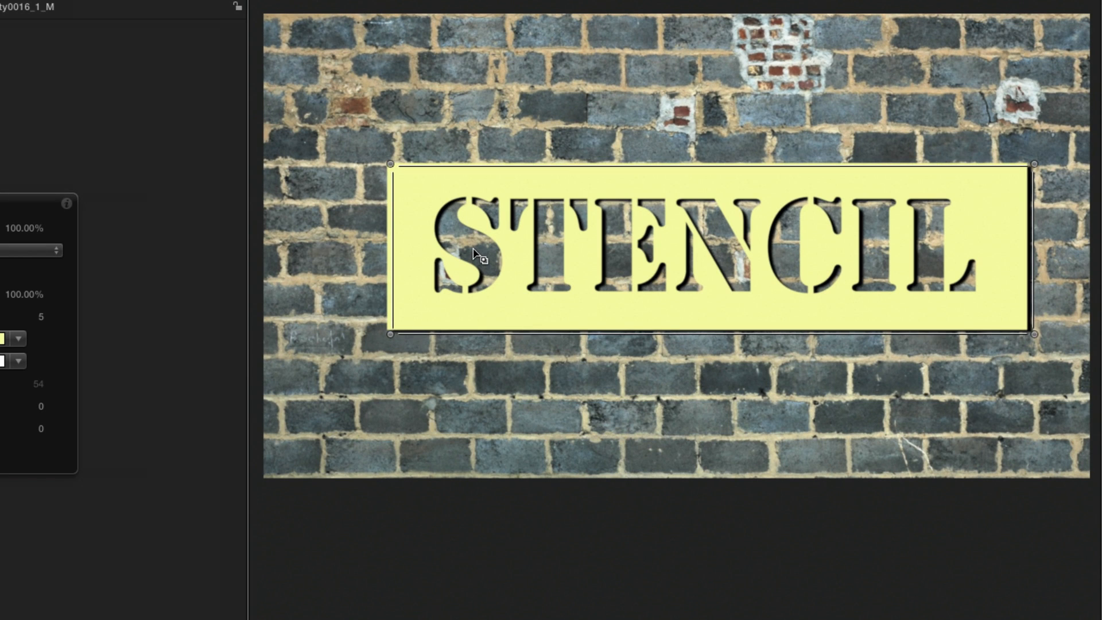
right_click(474, 254)
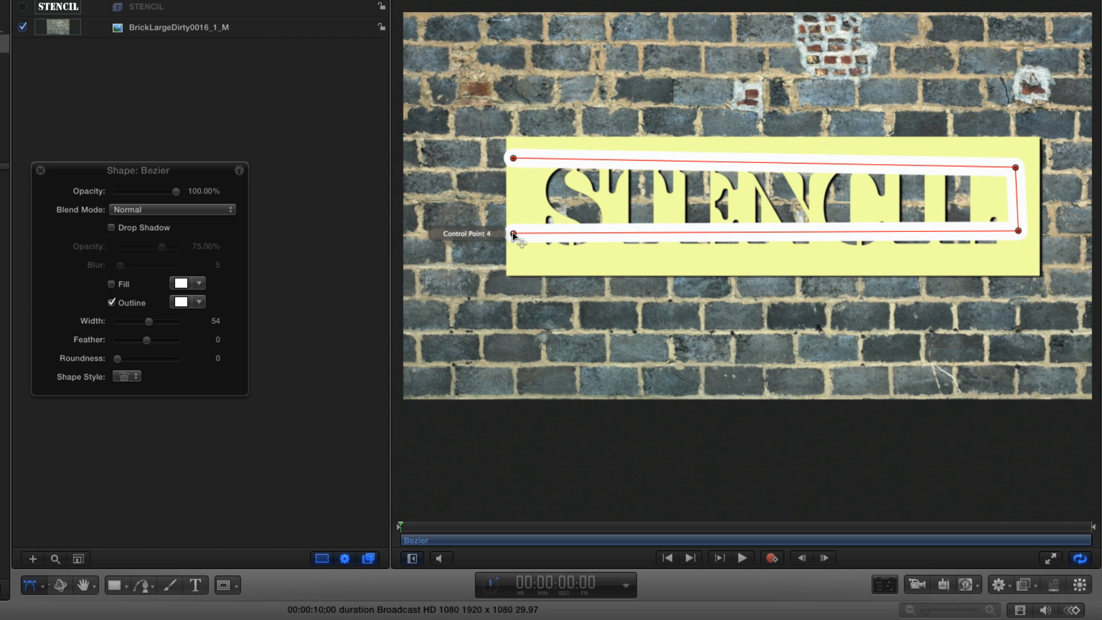
Step: Finish the four-point red stroke path across the stencil and choose the Basic Airbrush style
click(199, 302)
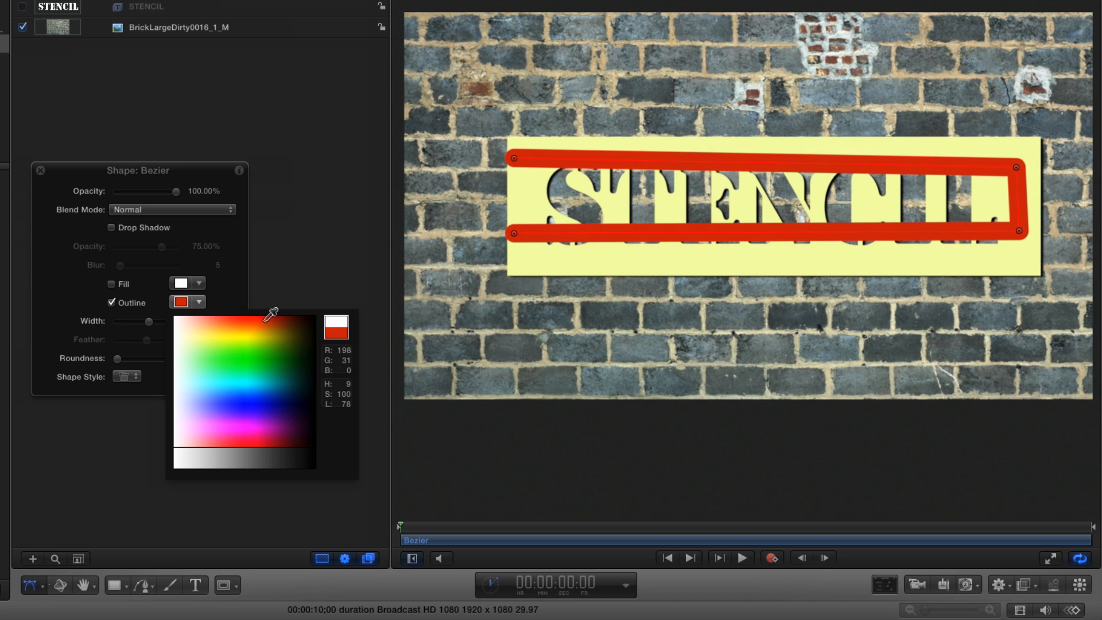
click(127, 376)
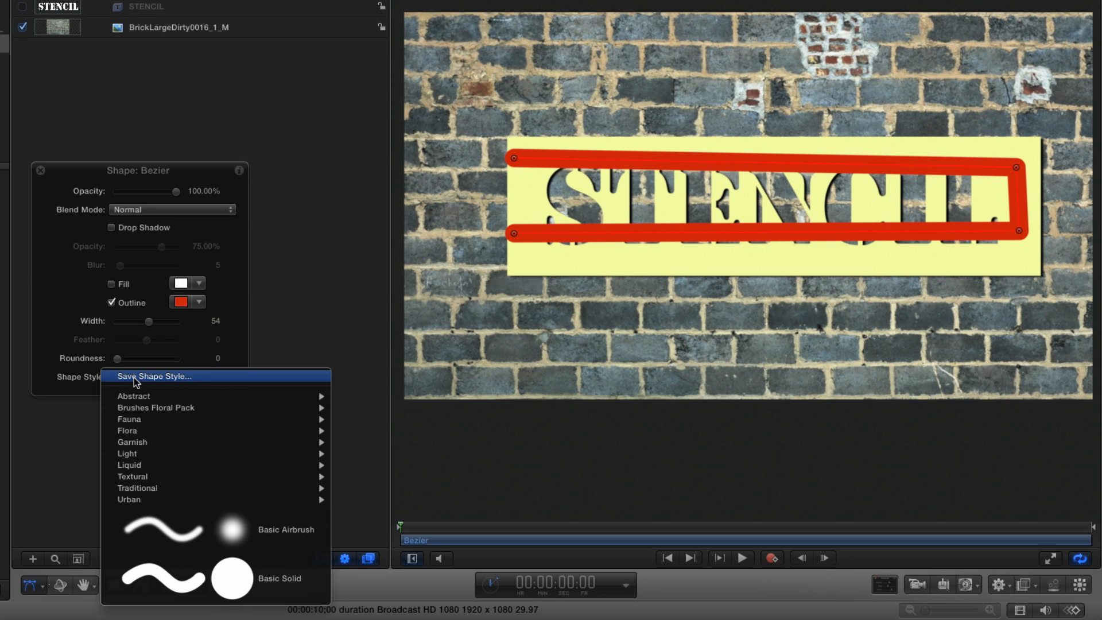
mouse_move(280, 529)
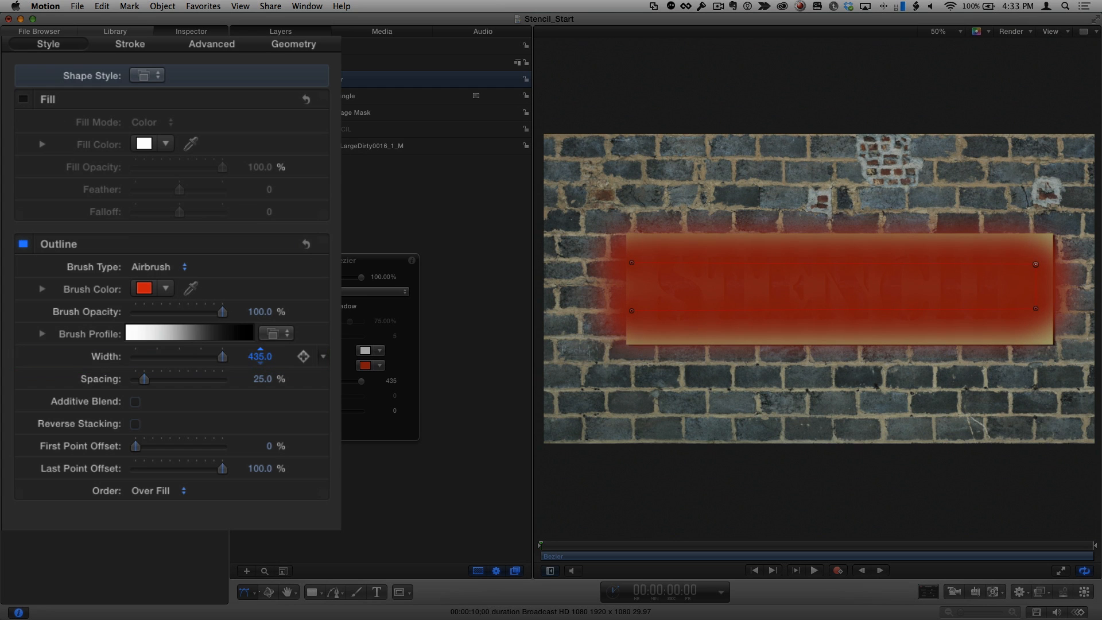
Step: Lower the airbrush Spacing to about 15% and adjust stroke Jitter for a dense soft spray
drag(146, 378, 144, 378)
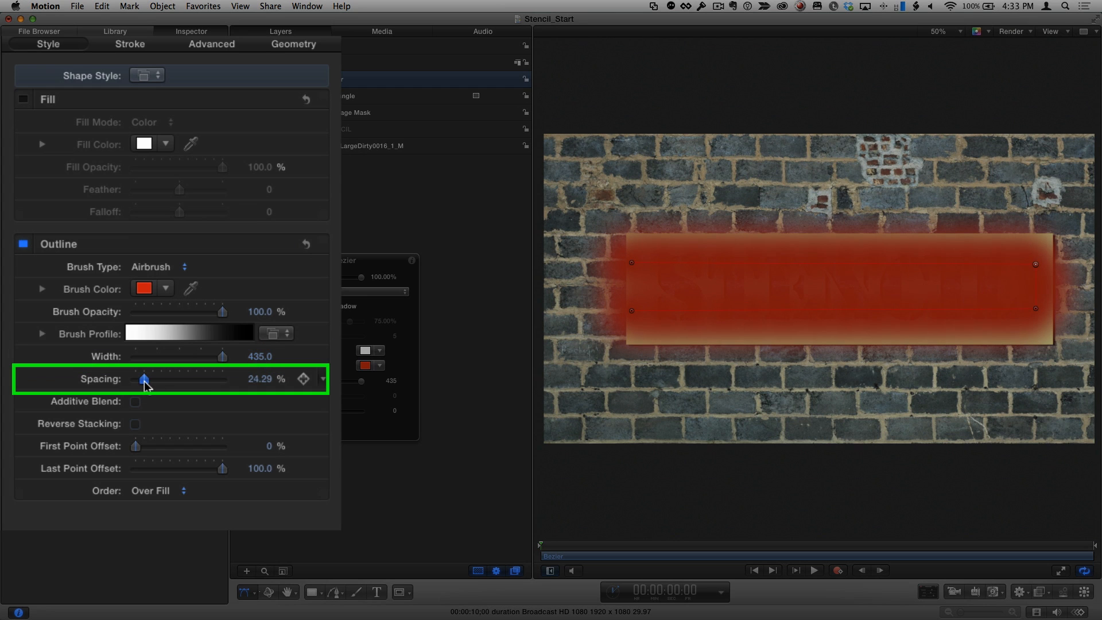
drag(145, 379, 140, 379)
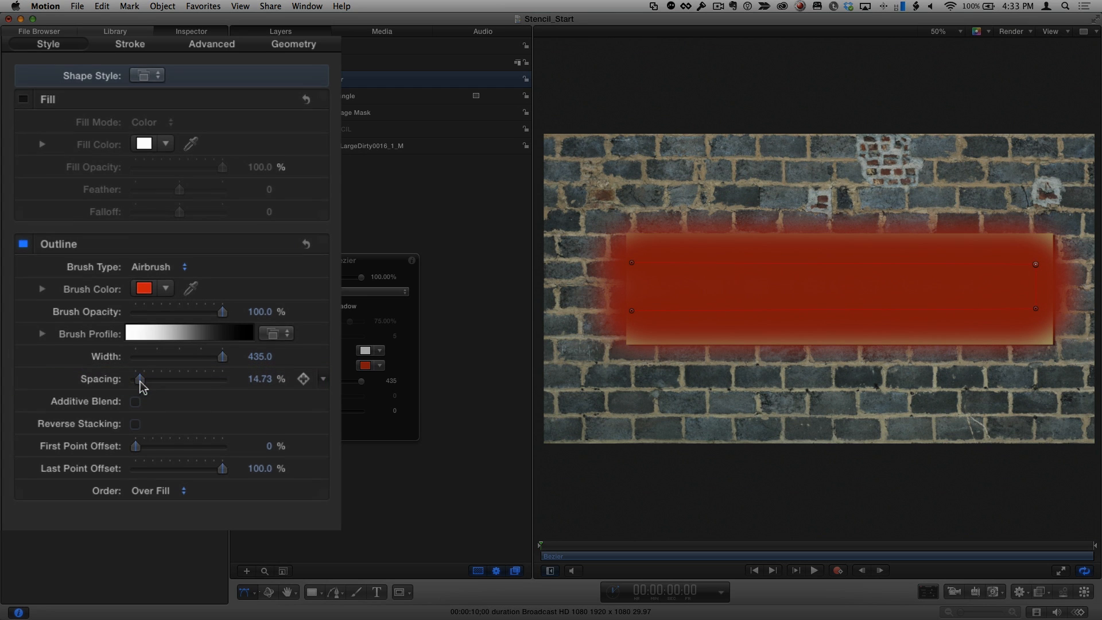
click(130, 44)
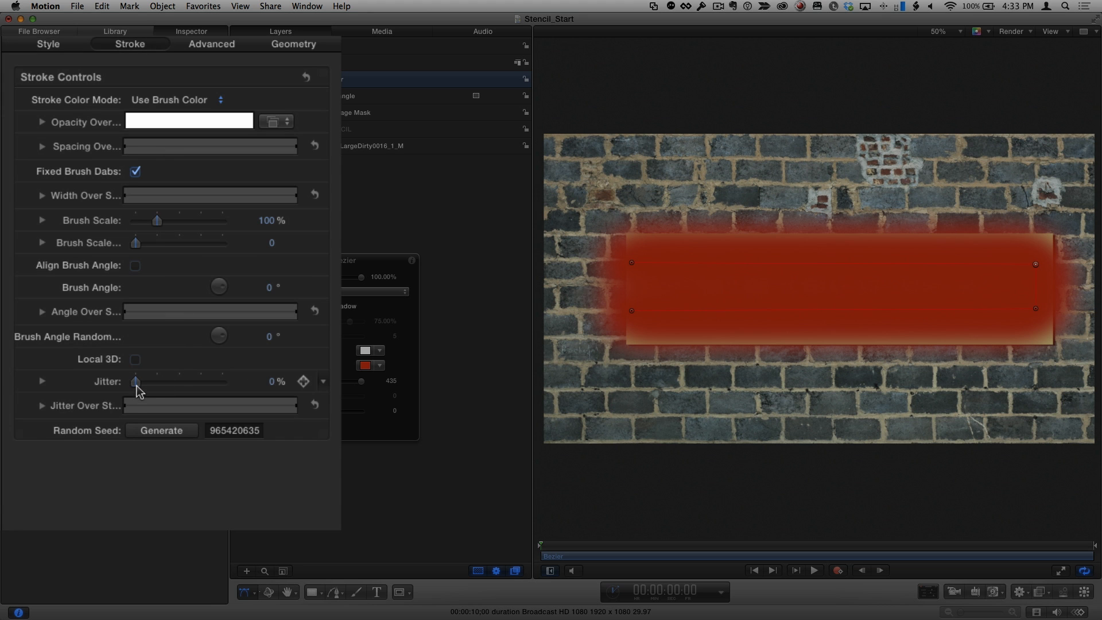
drag(136, 381, 140, 381)
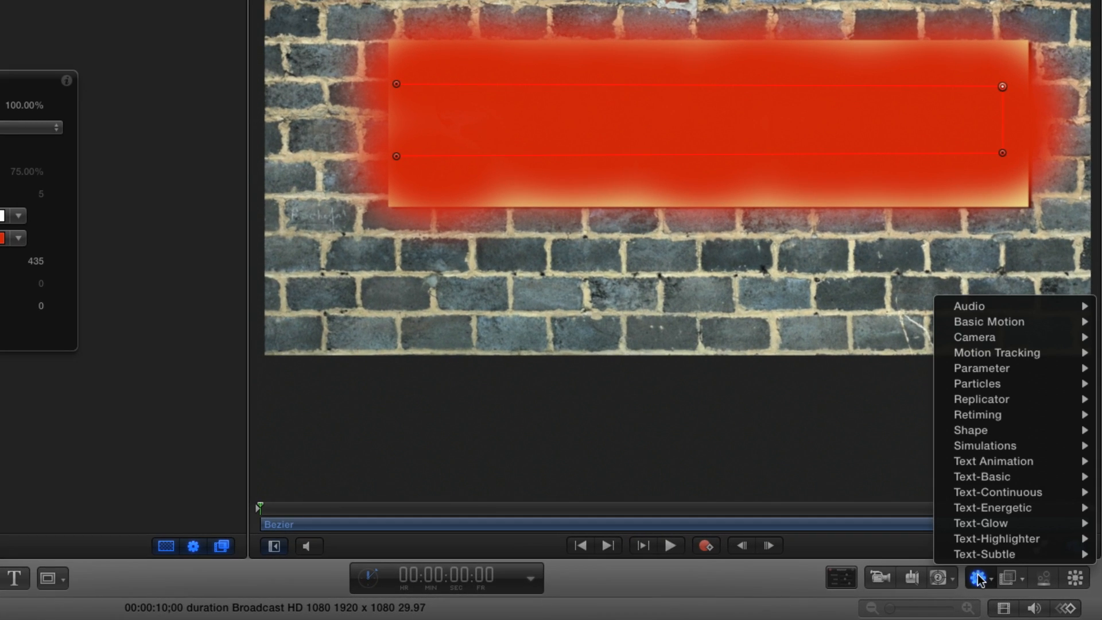
mouse_move(972, 429)
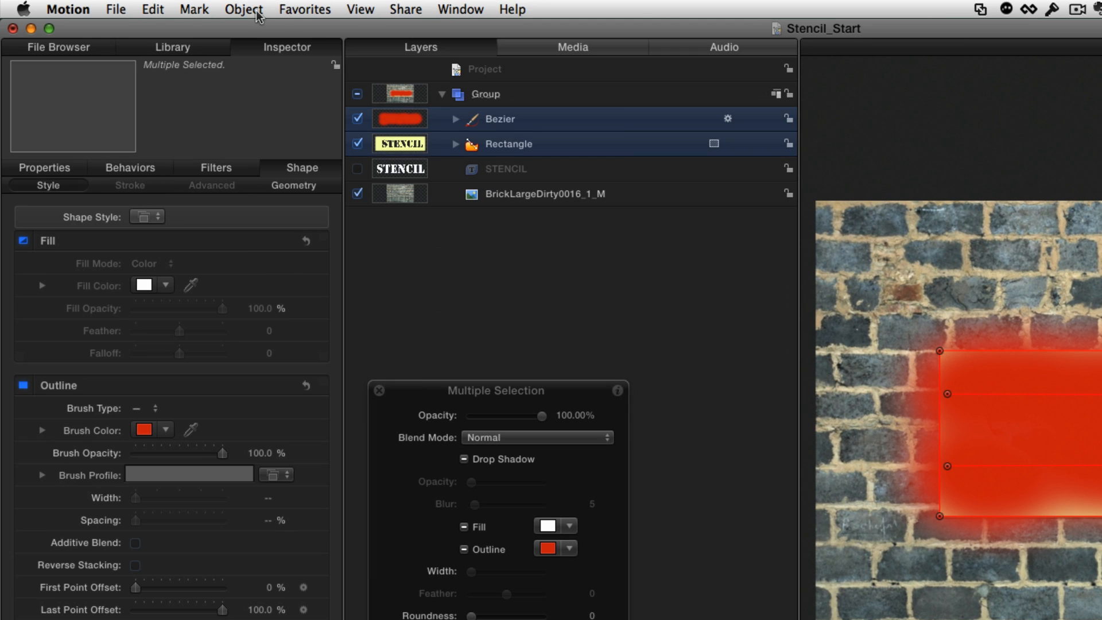
Step: Group the spray stroke with the stencil rectangle, add a Page Curl filter and scrub the peel
click(243, 9)
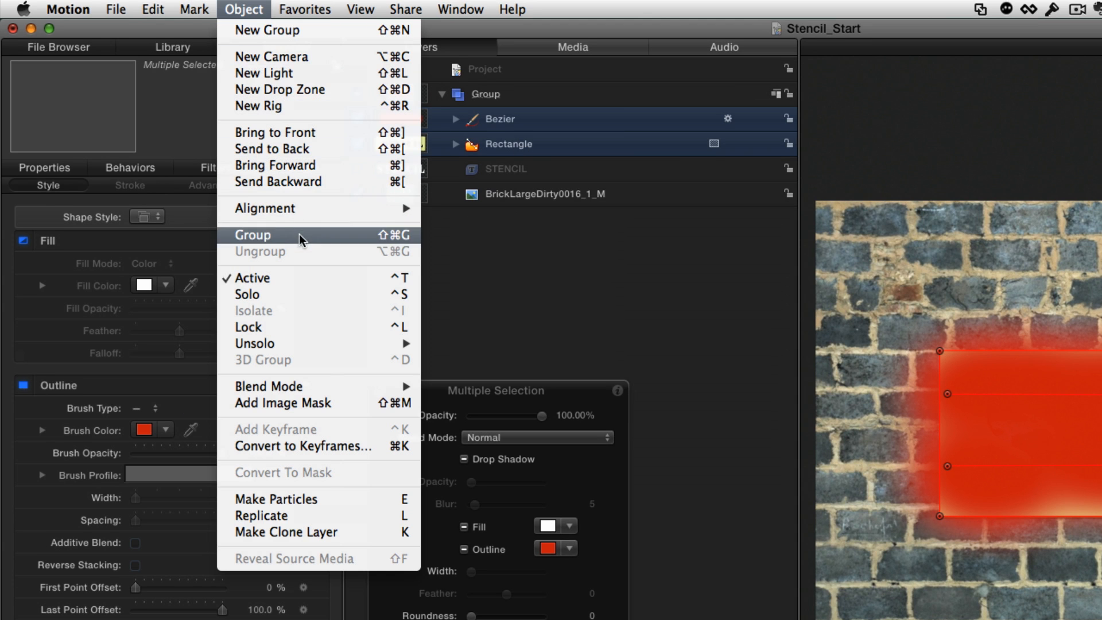
click(253, 234)
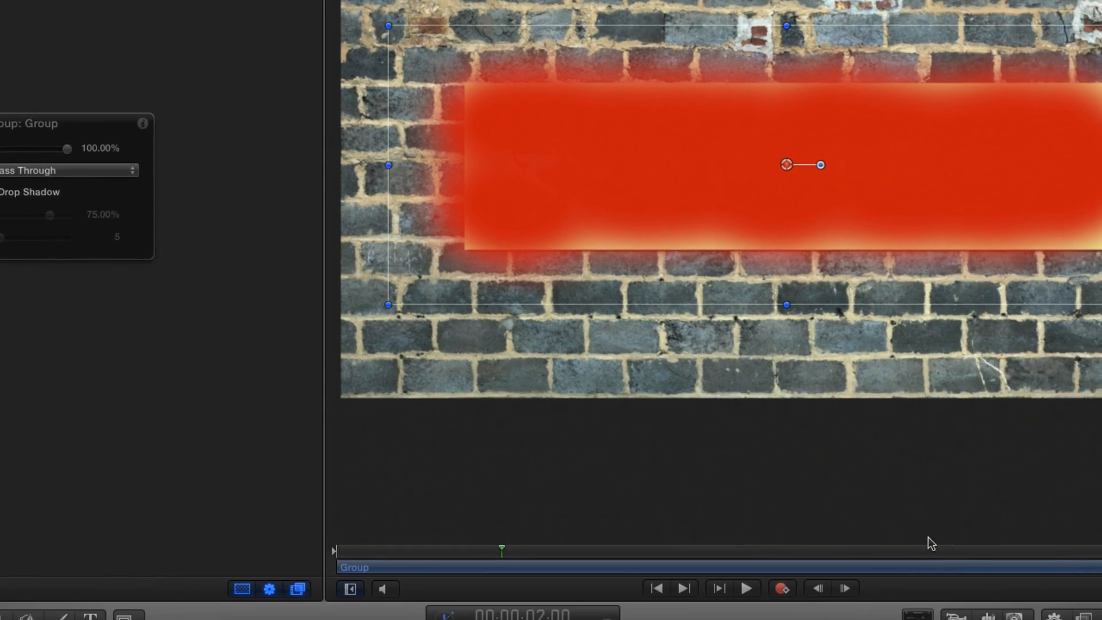
click(1007, 577)
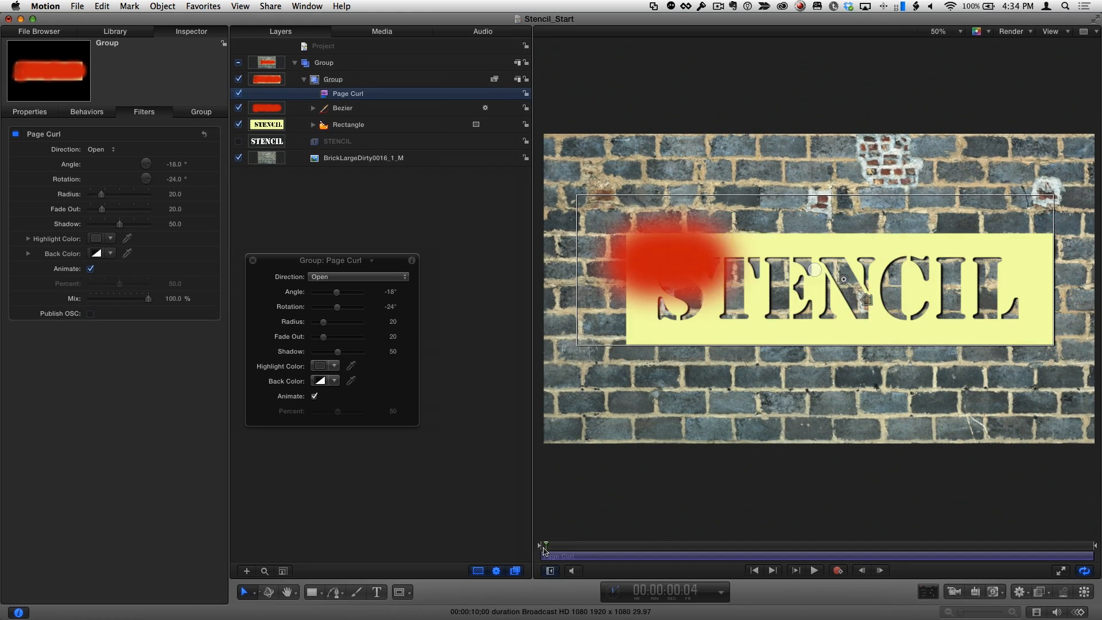
drag(544, 544, 987, 544)
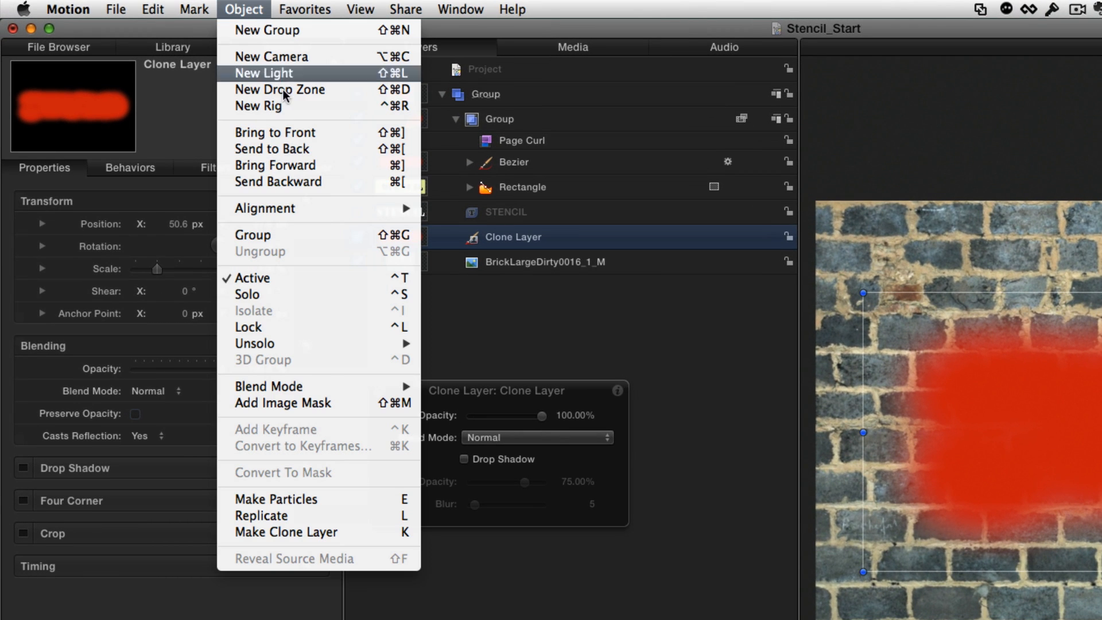
Step: Add a new light to the scene via Object > New Light
click(284, 403)
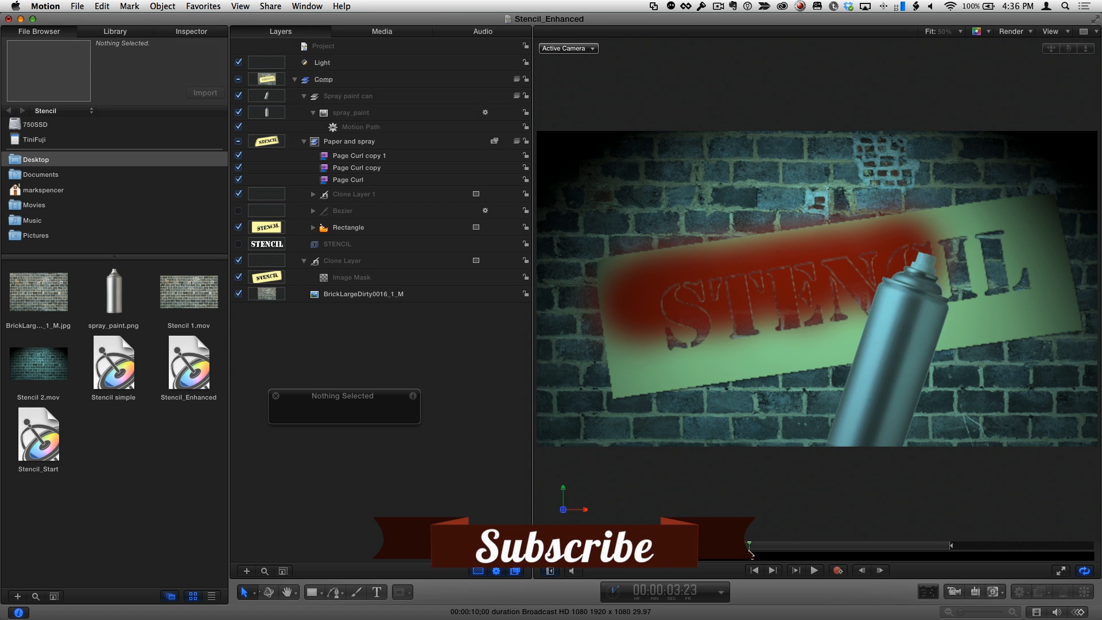
Step: Scrub the playhead through the spray painting until the red STENCIL lettering is revealed
drag(749, 543, 840, 544)
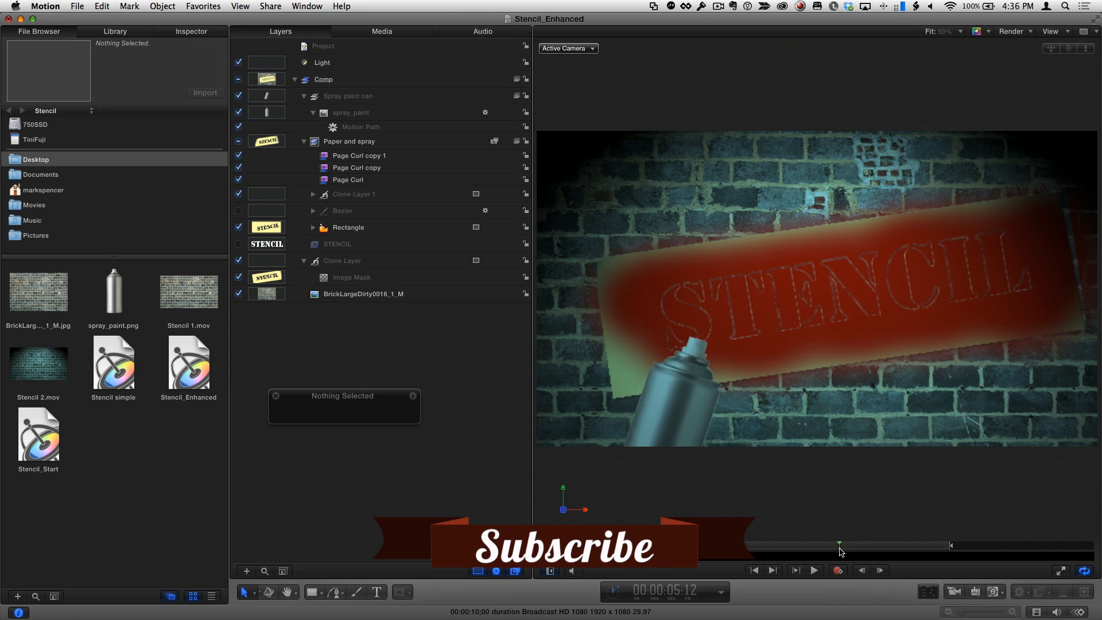
drag(840, 545, 927, 545)
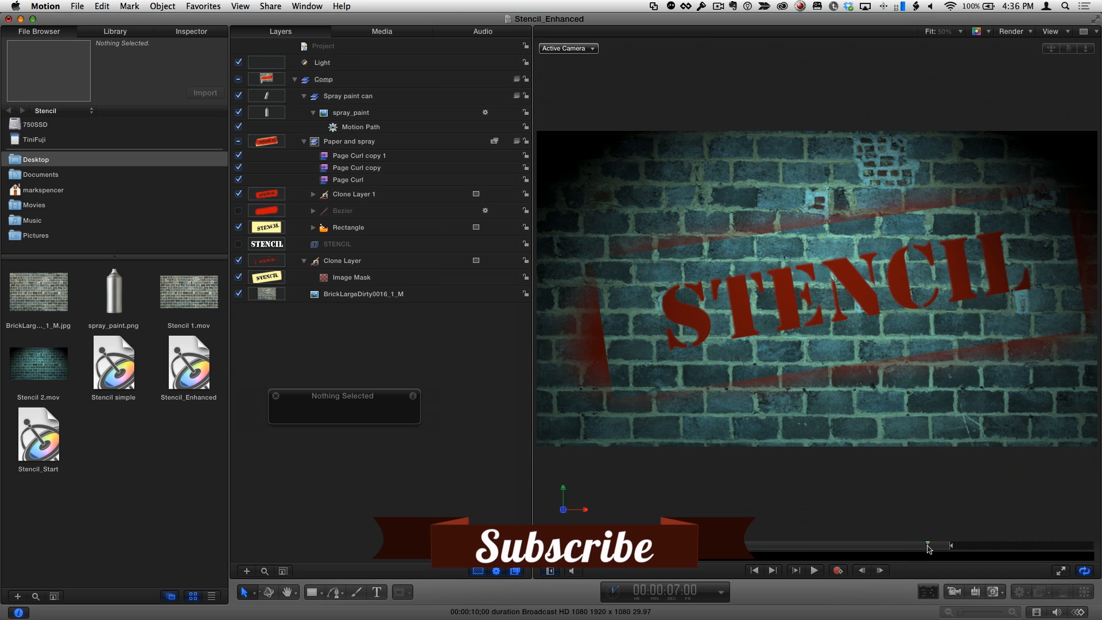